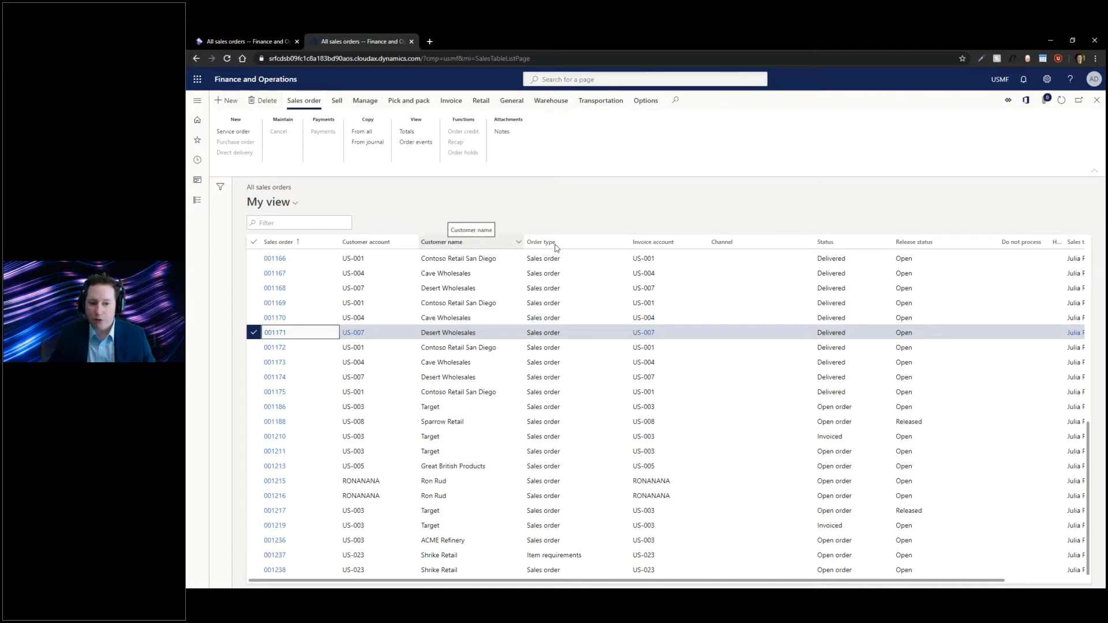
mouse_move(701, 242)
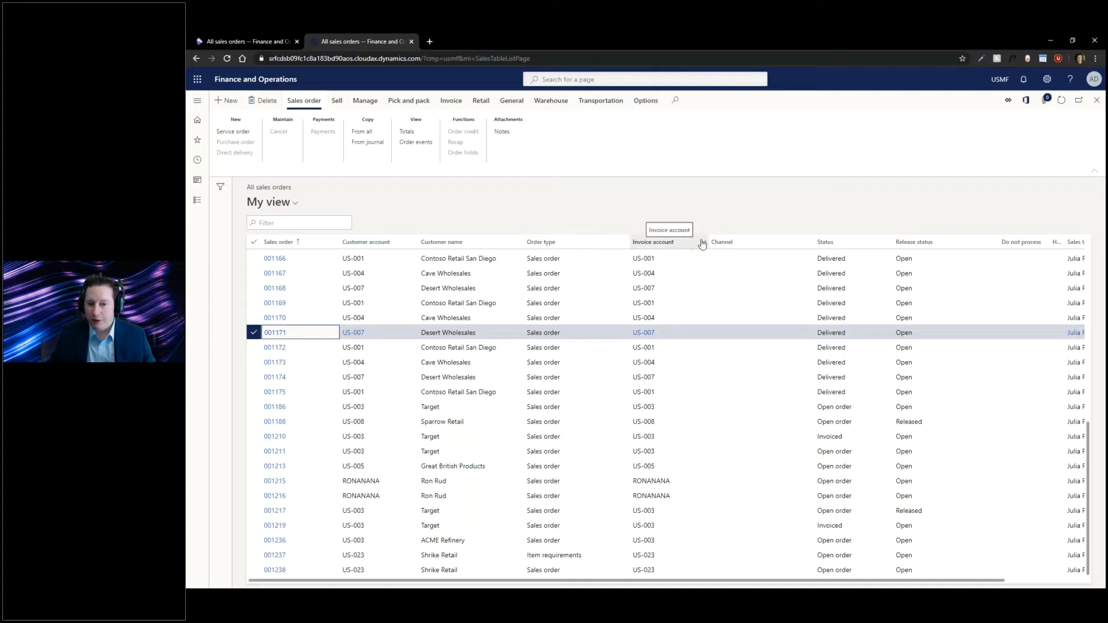
Bring up the Customer account column options on the second environment's All sales orders page.
left_click(701, 242)
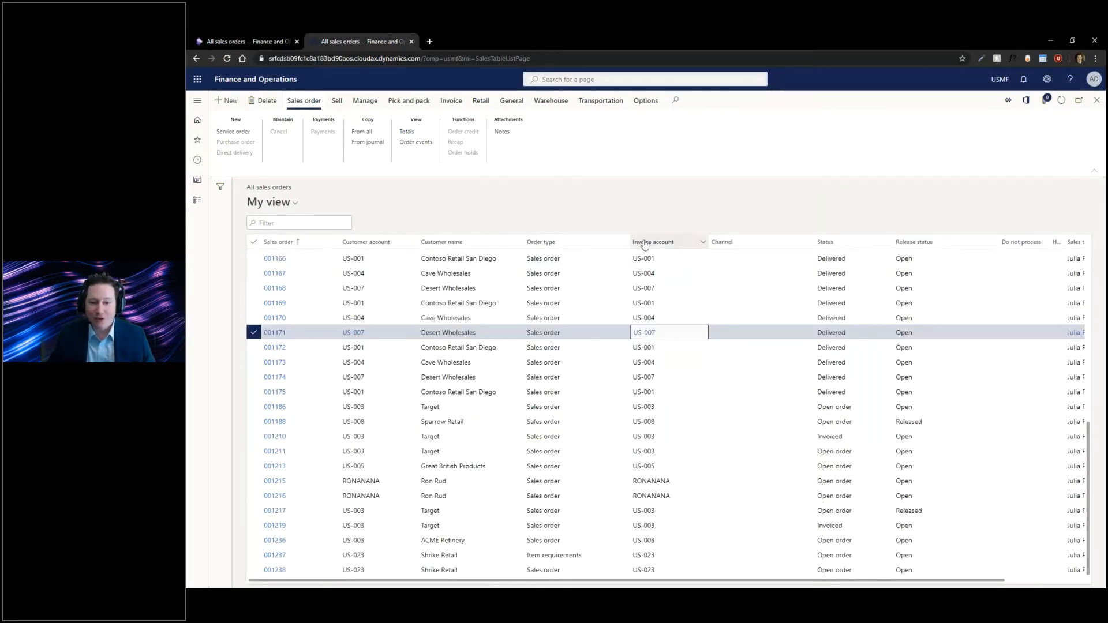
right_click(653, 242)
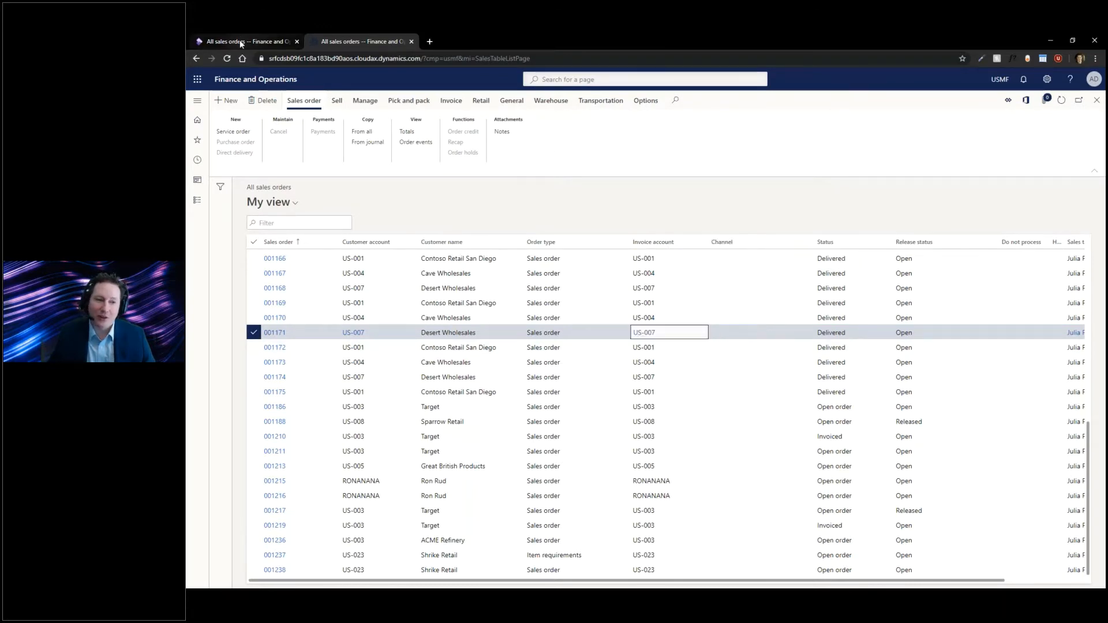
left_click(246, 41)
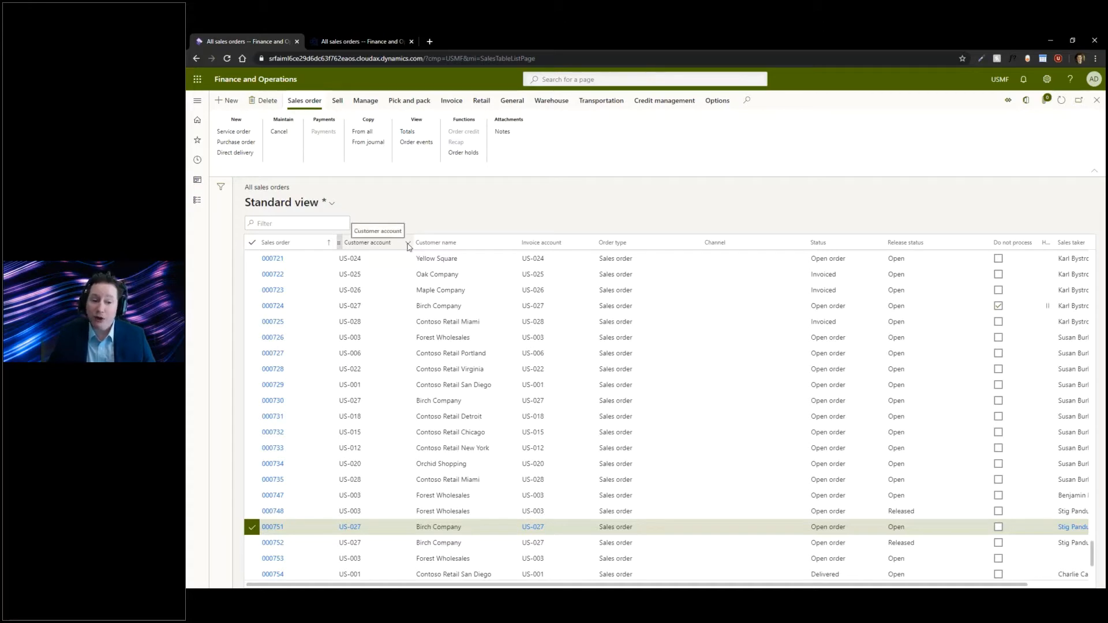
left_click(407, 244)
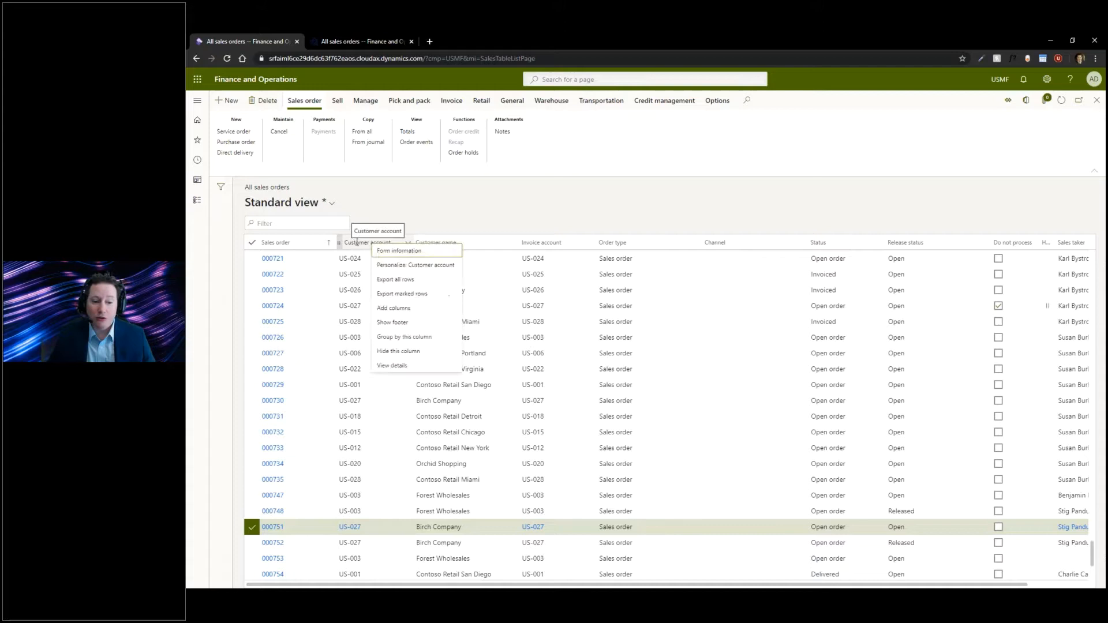
mouse_move(399, 249)
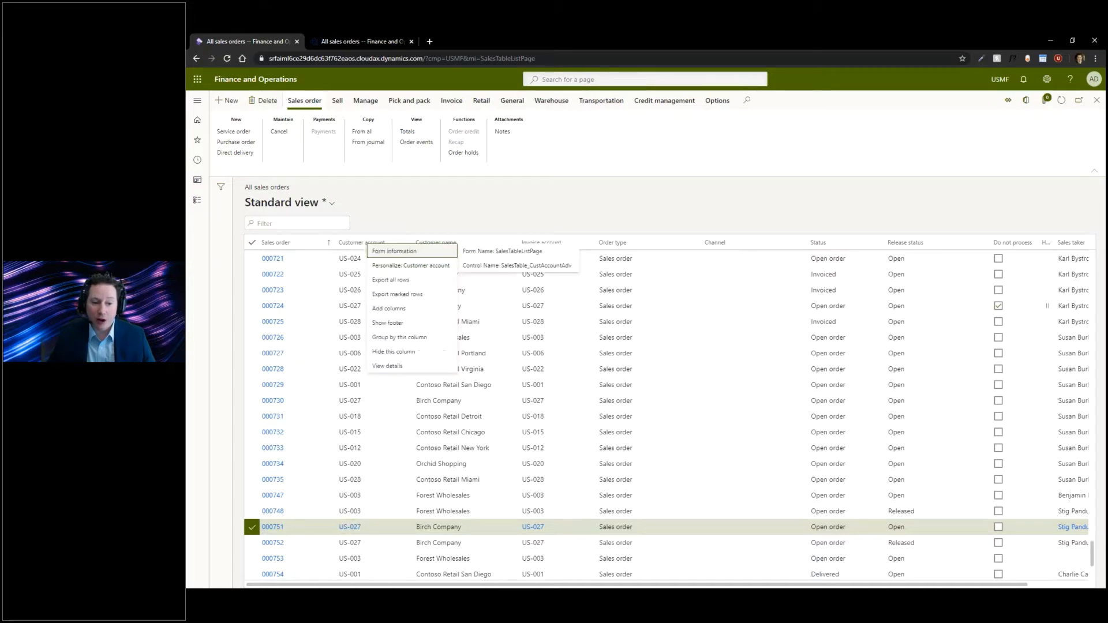
mouse_move(425, 341)
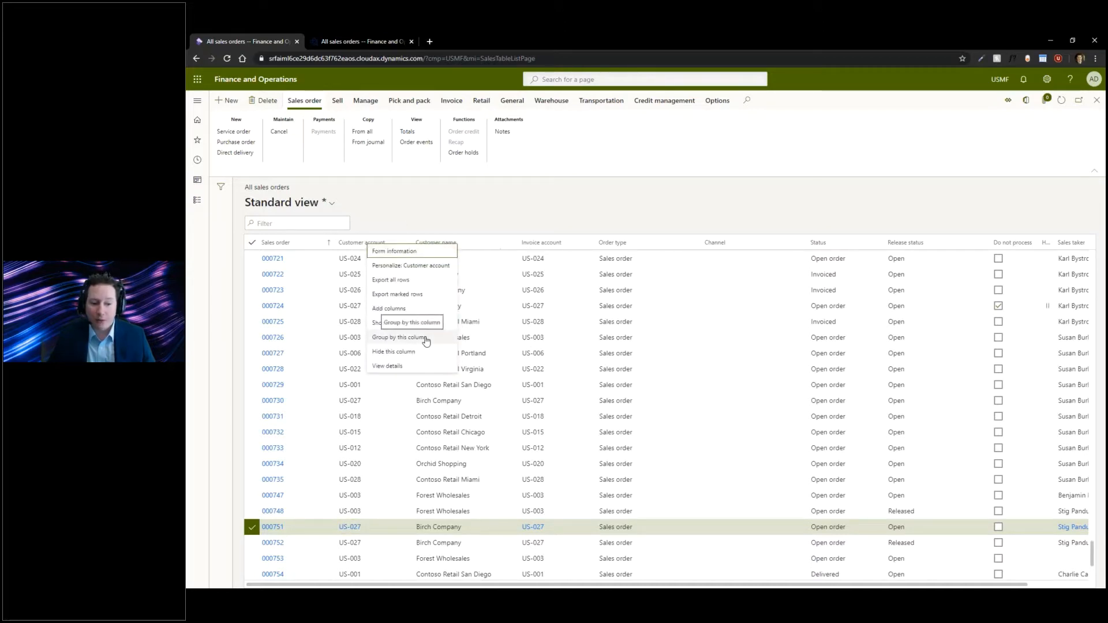
Group the sales orders grid by the Customer account column.
left_click(399, 337)
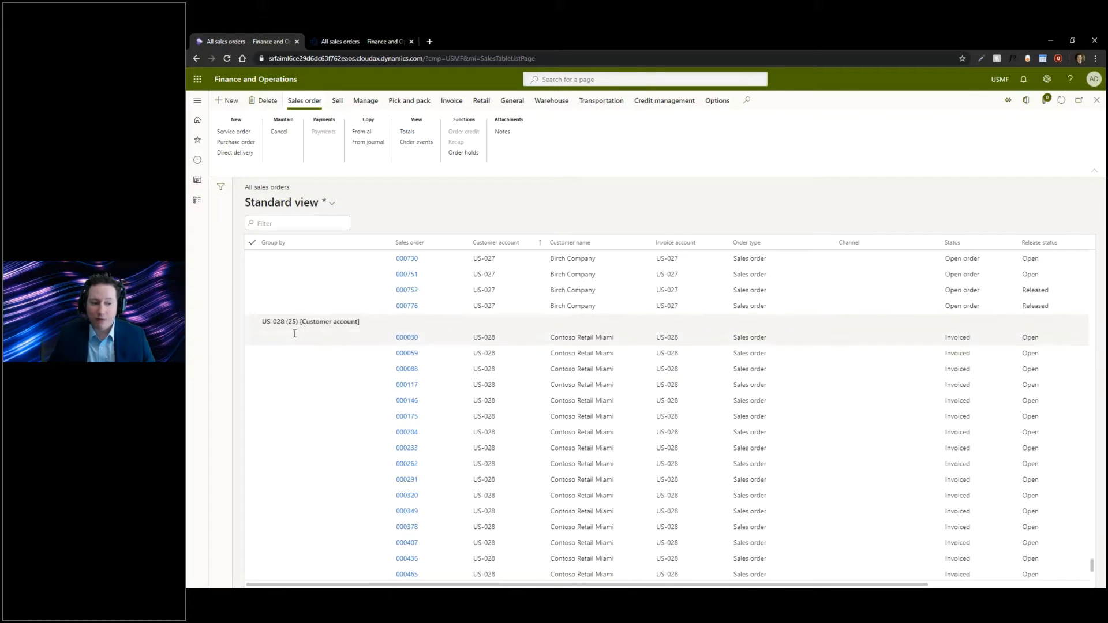
mouse_move(322, 314)
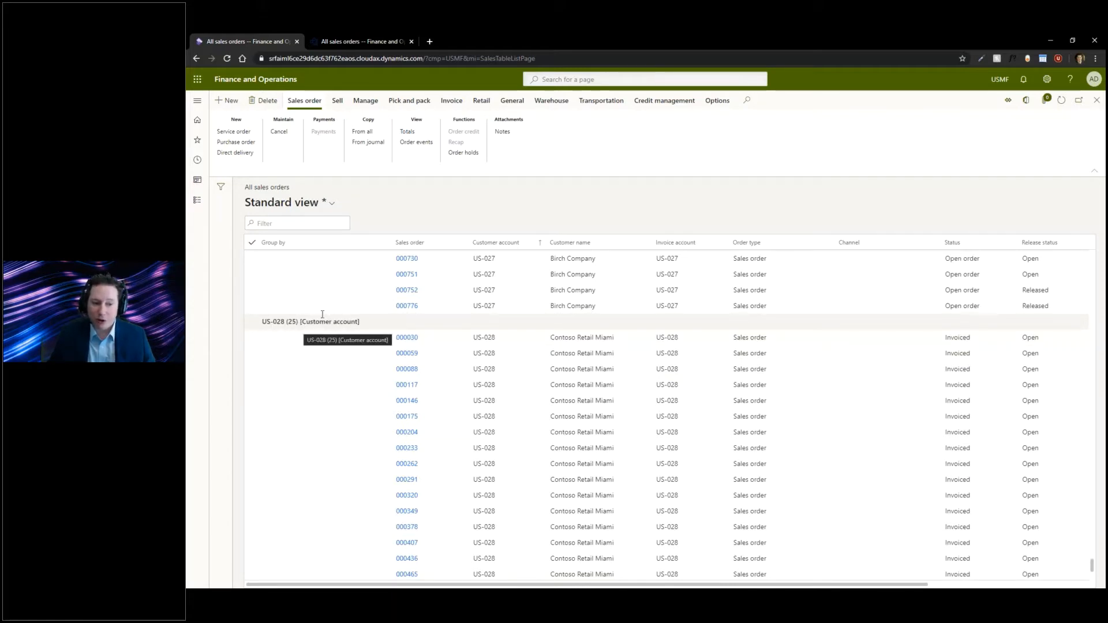
right_click(409, 243)
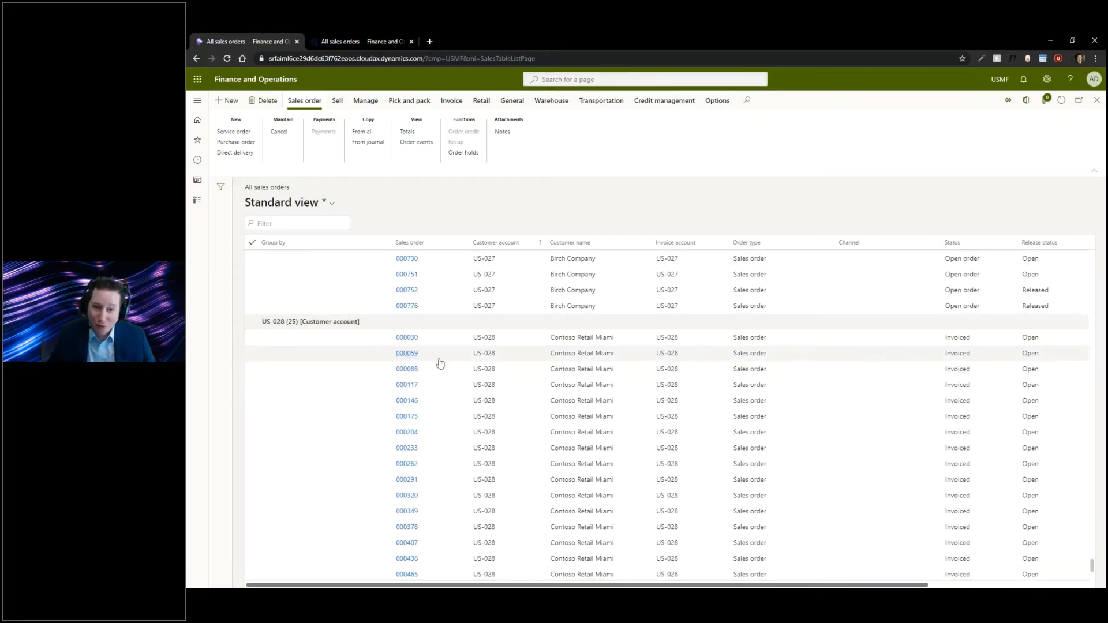
mouse_move(407, 354)
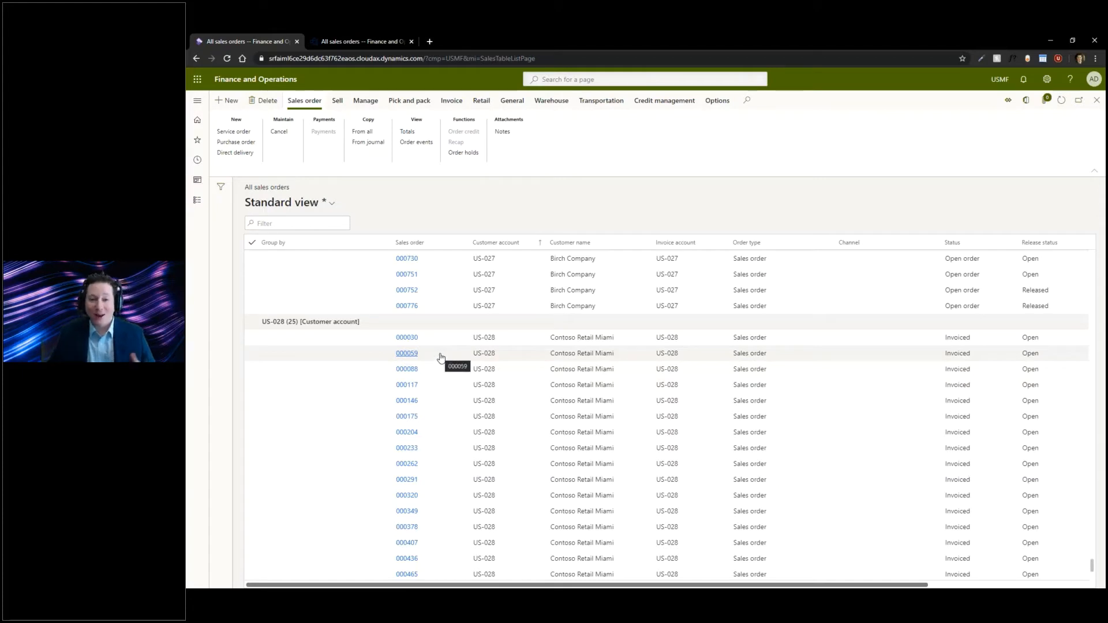
mouse_move(454, 372)
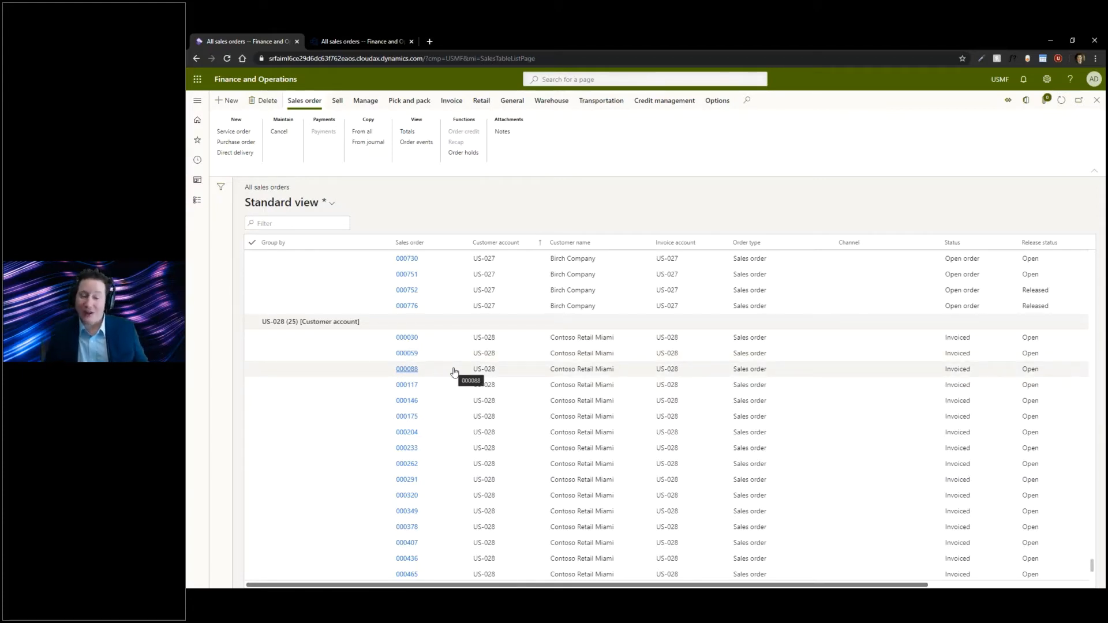
mouse_move(489, 205)
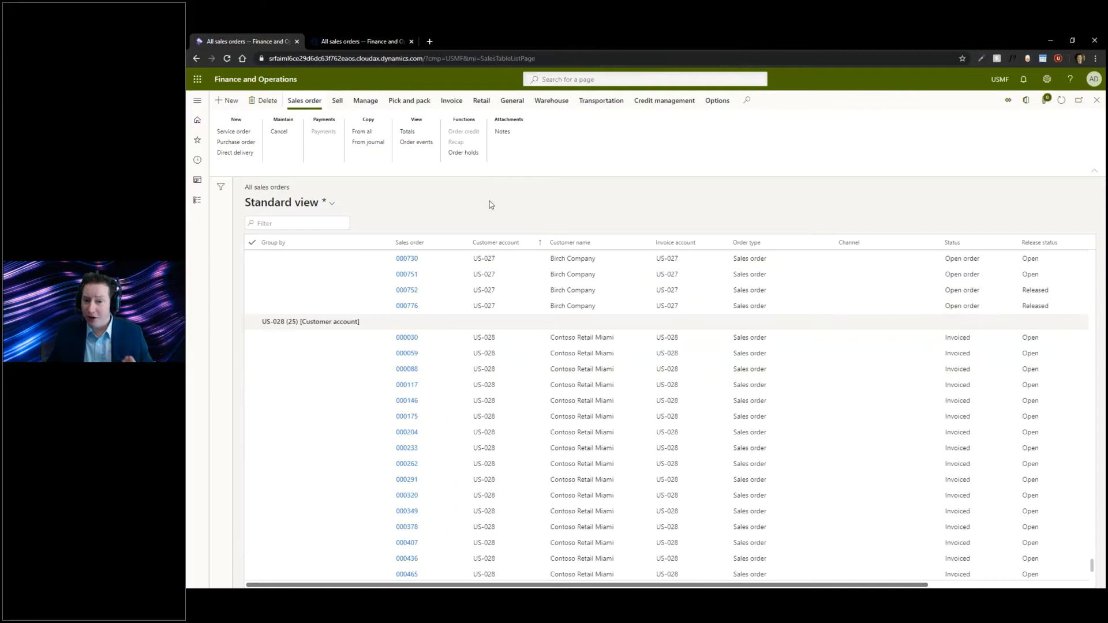
mouse_move(339, 206)
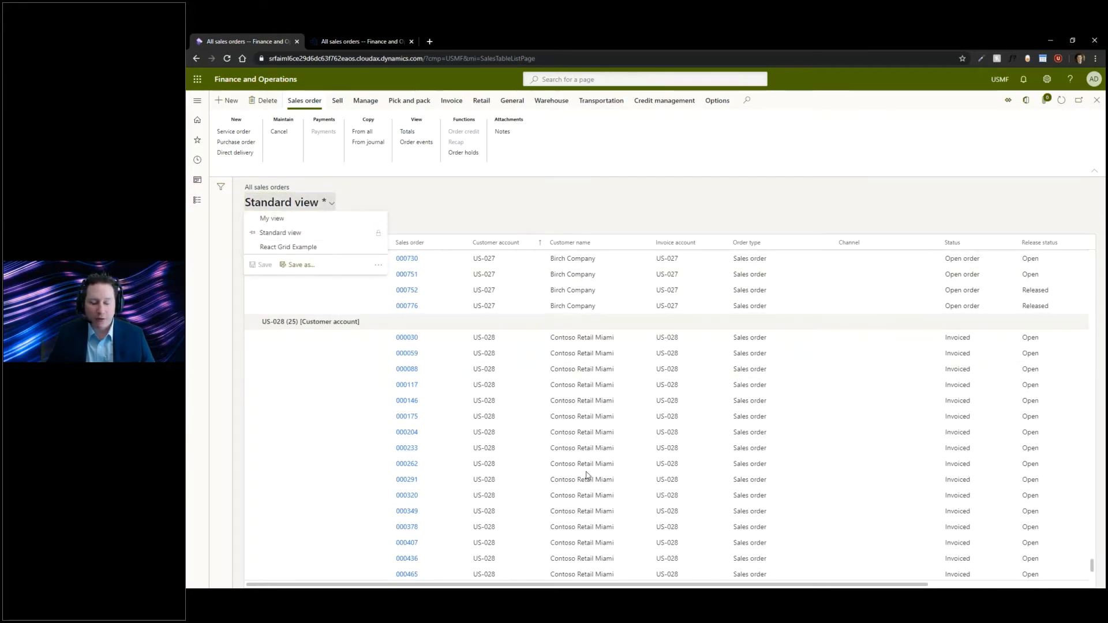
Switch to the React Grid Example view and add a total on the Total amount column.
left_click(288, 246)
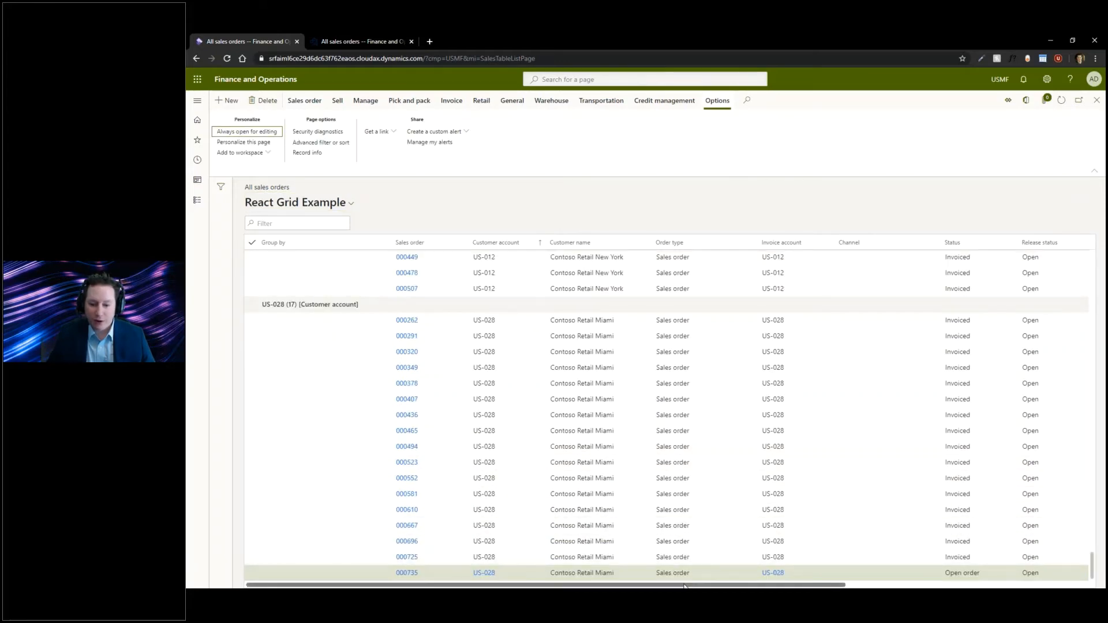
scroll("right", 3)
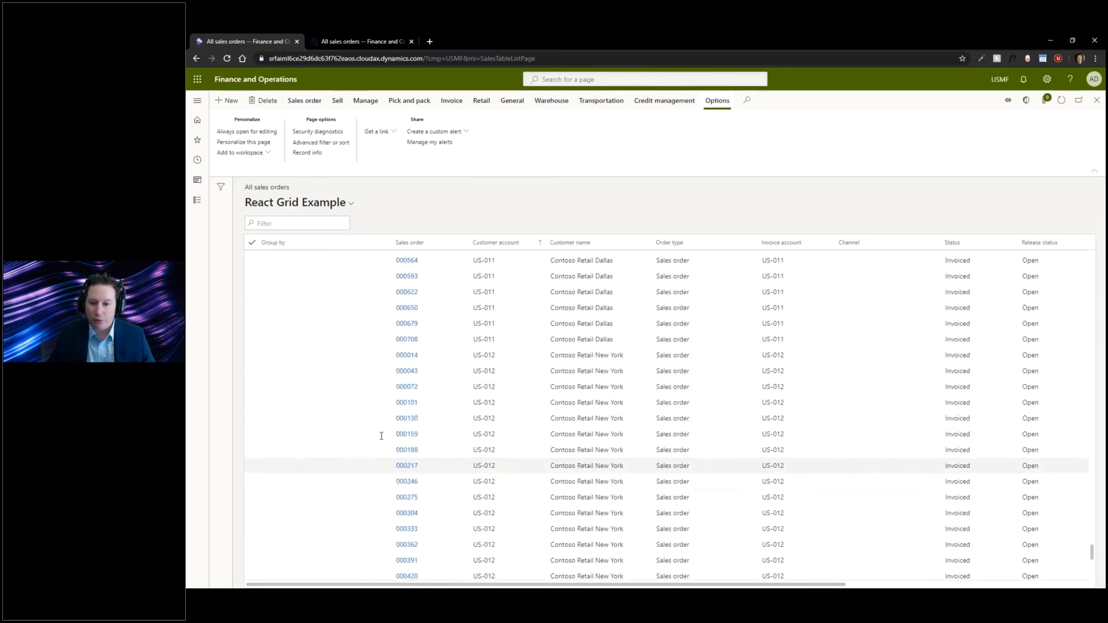
scroll("down", 3)
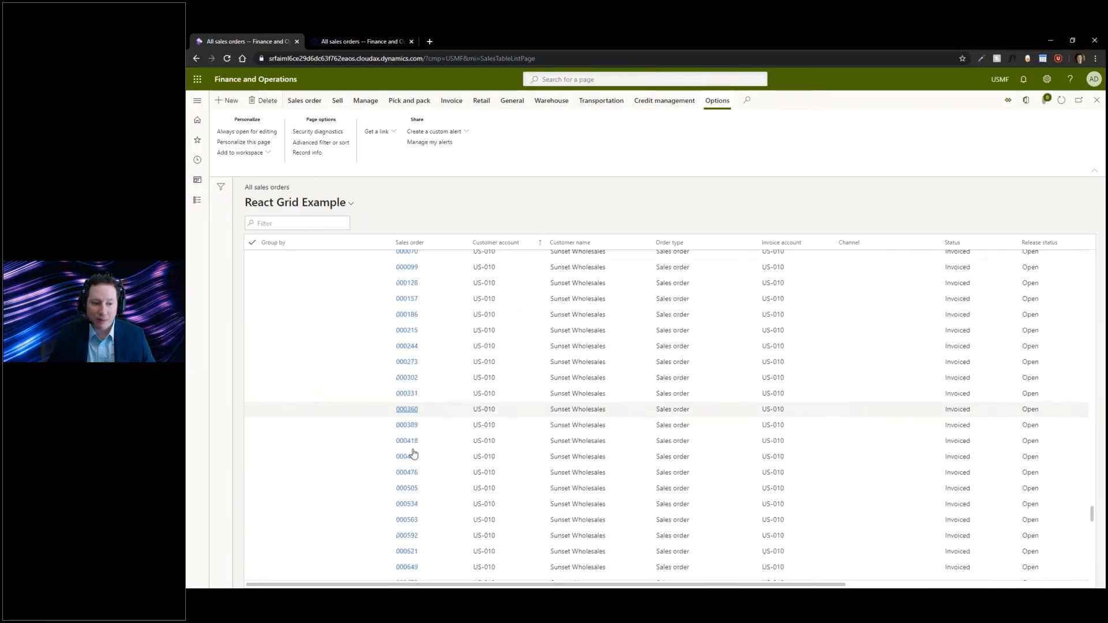
scroll("down", 3)
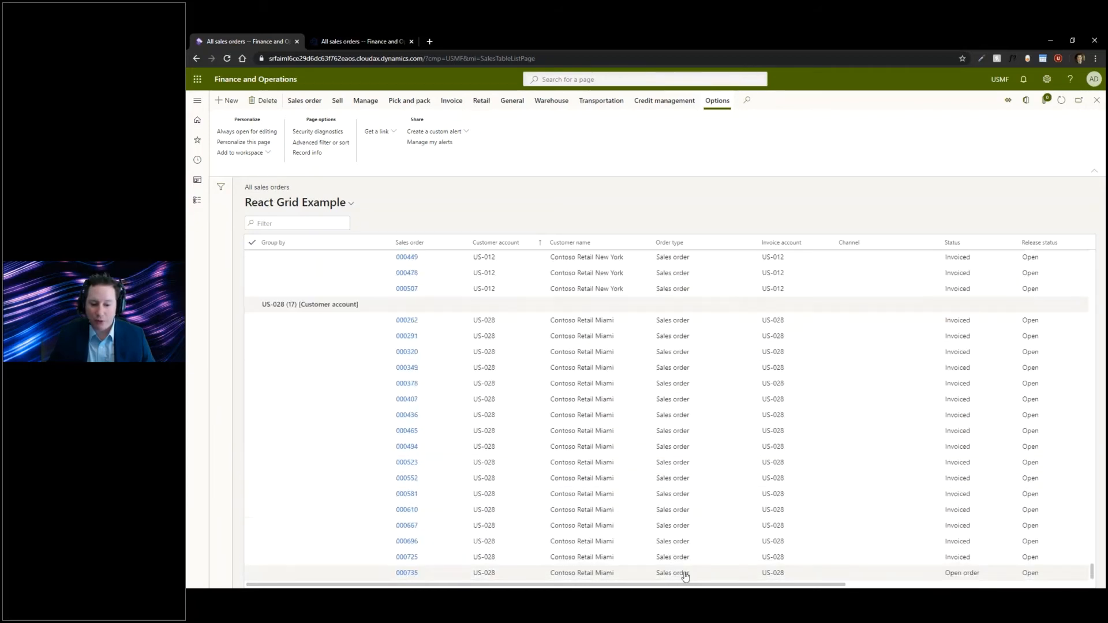
scroll("right", 3)
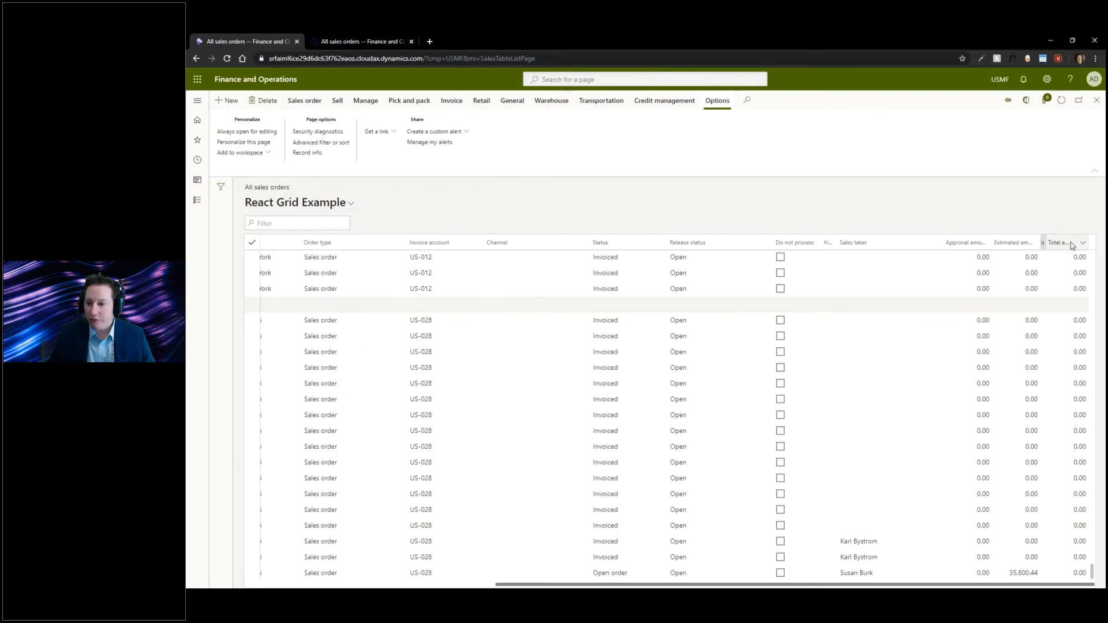
left_click(1084, 242)
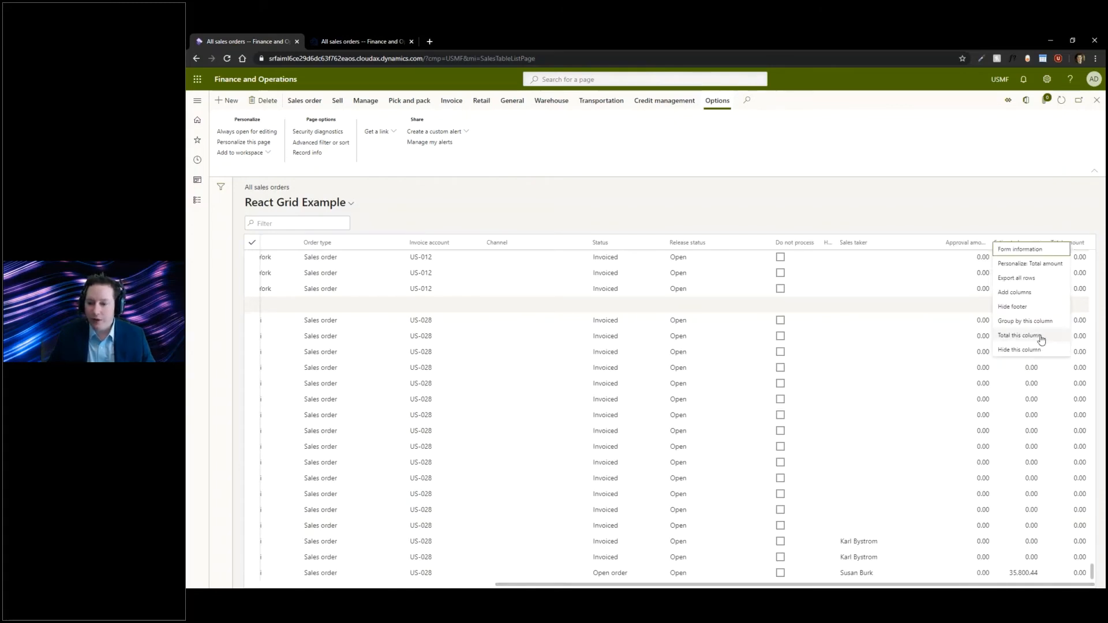
left_click(1020, 335)
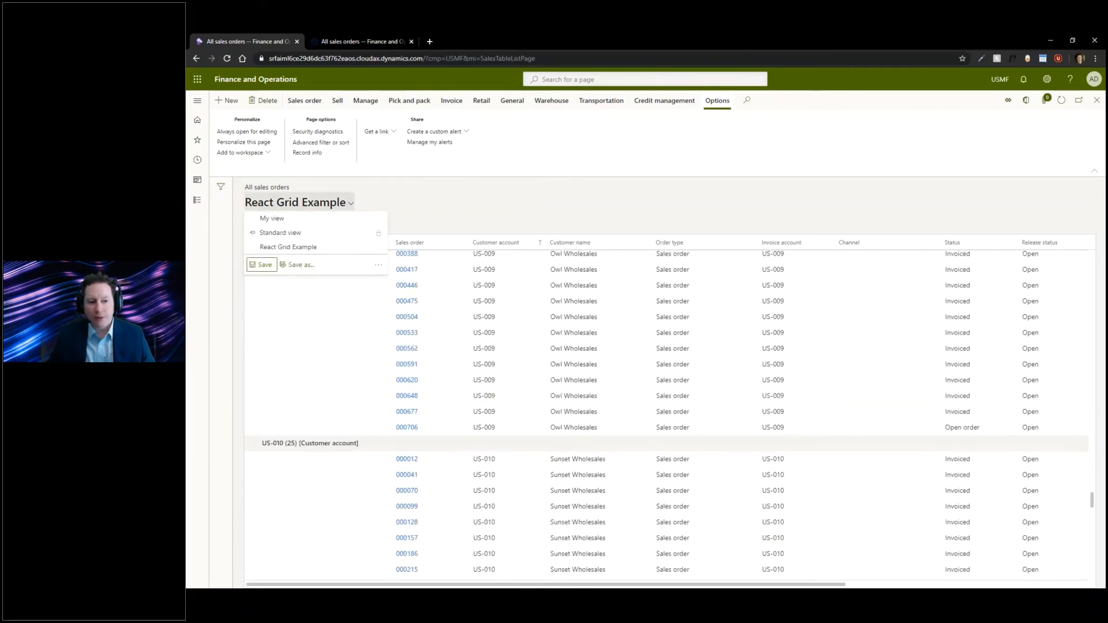
Return to Standard view, remove the grouping and sort by sales order number, newest first.
left_click(298, 202)
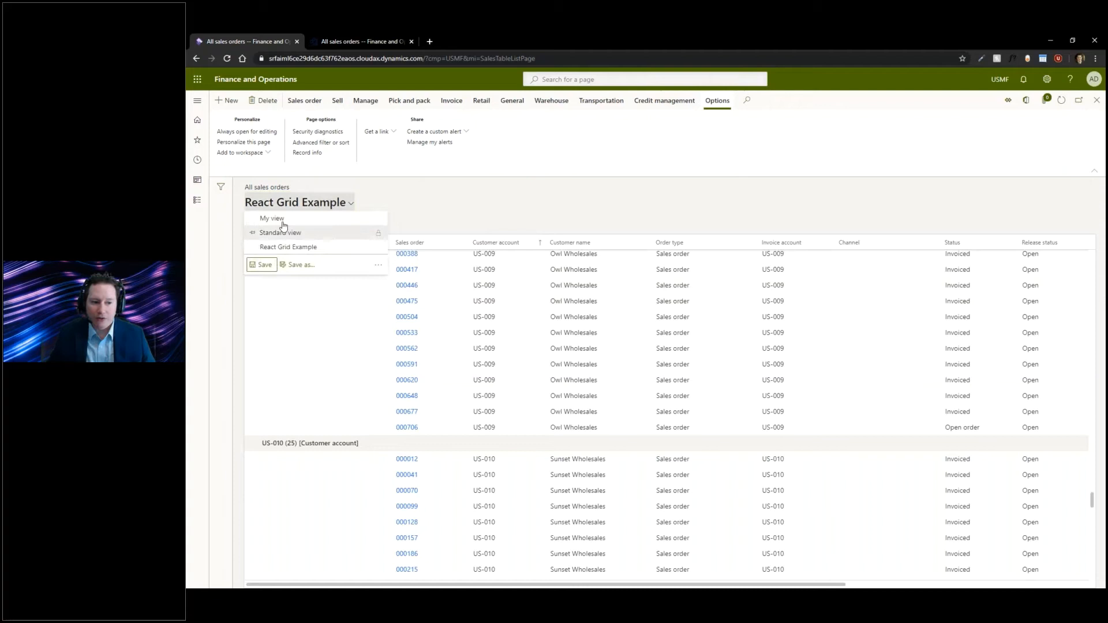
left_click(280, 232)
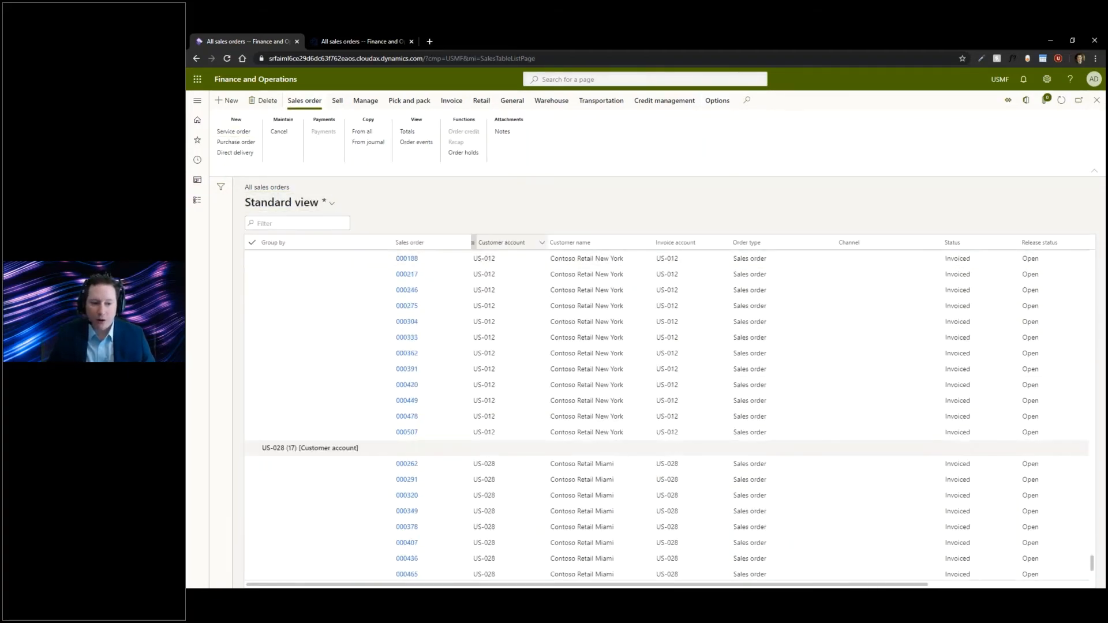
right_click(502, 242)
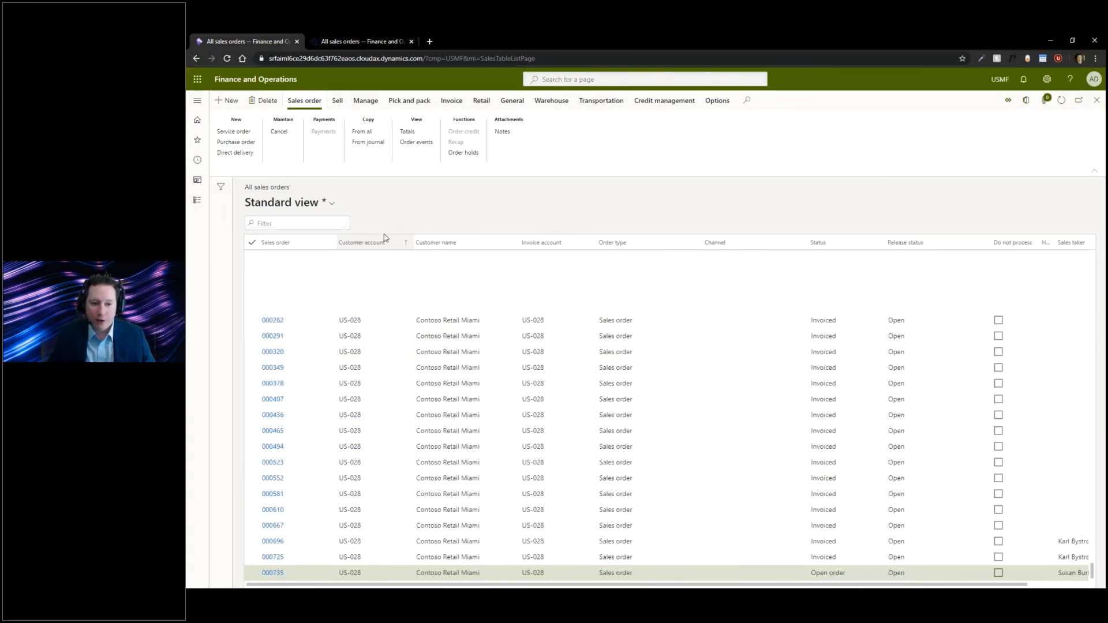
left_click(275, 243)
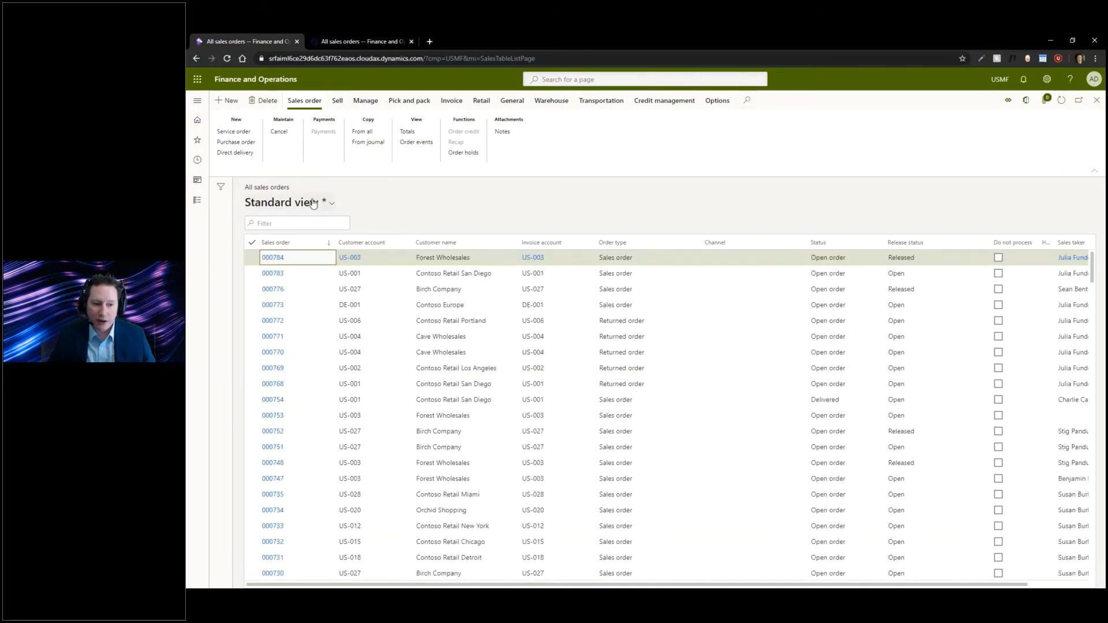
left_click(290, 203)
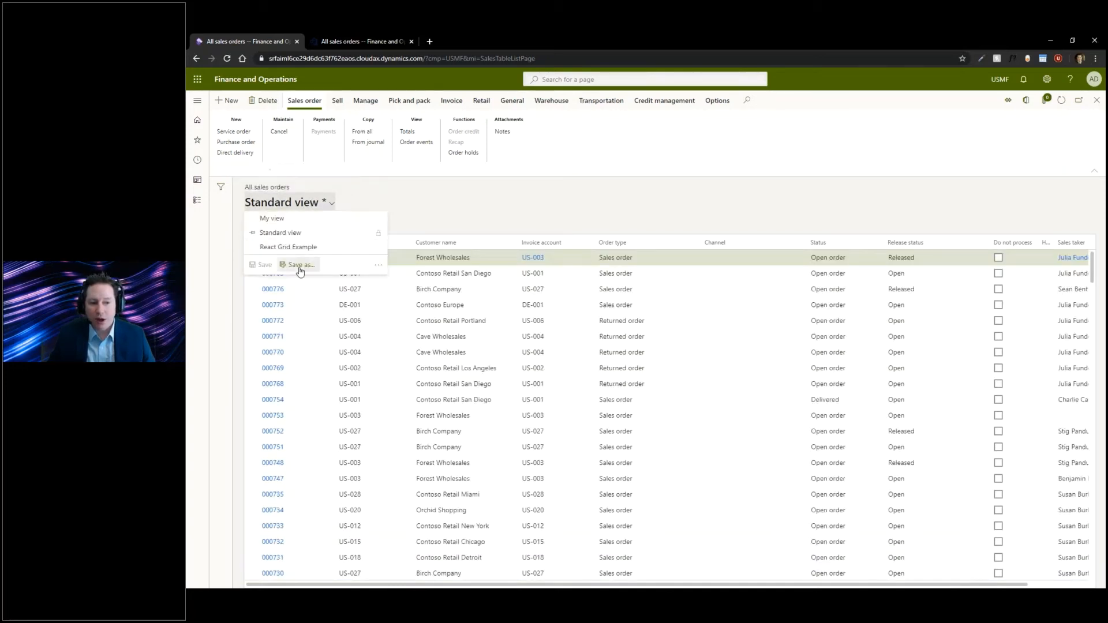
Save the layout as 'My new view' with description 'Example', pinned as the default view.
left_click(299, 265)
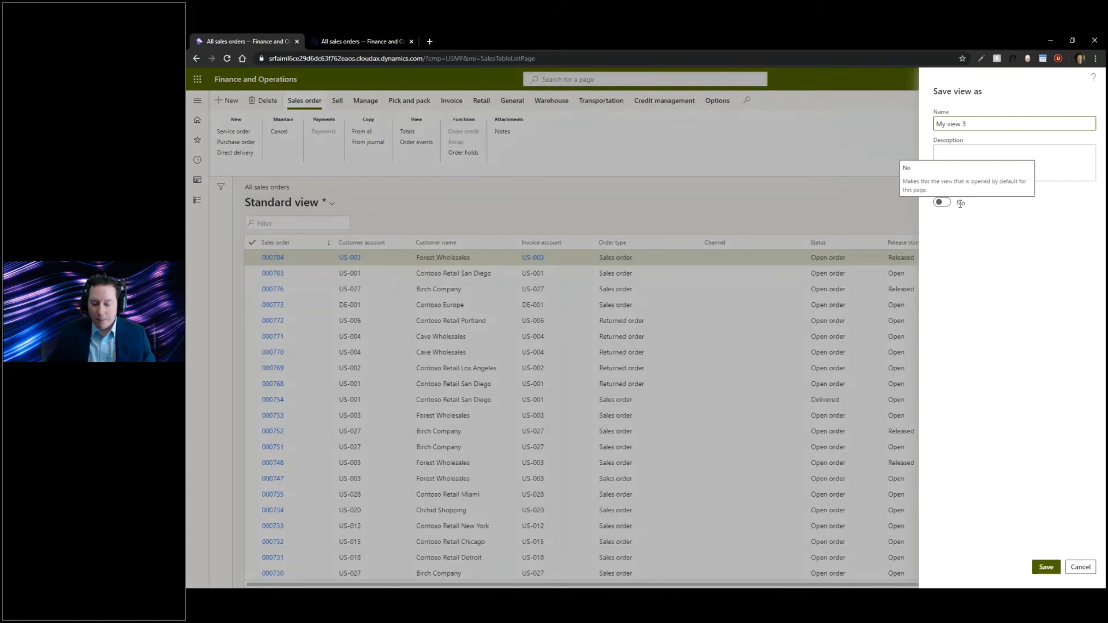
type("My new V")
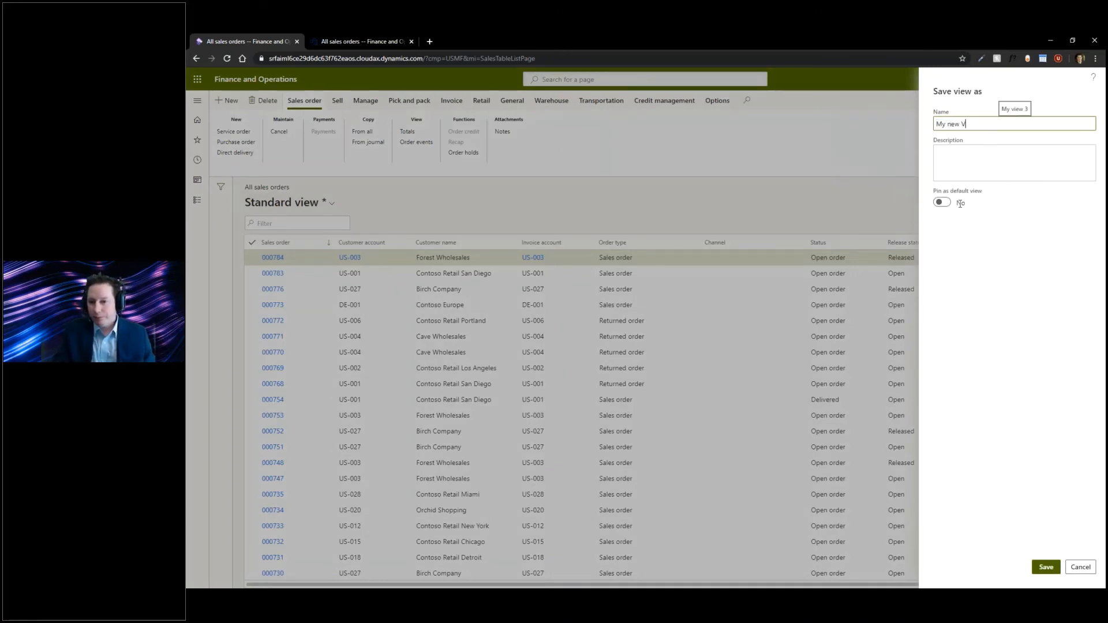
type("Example")
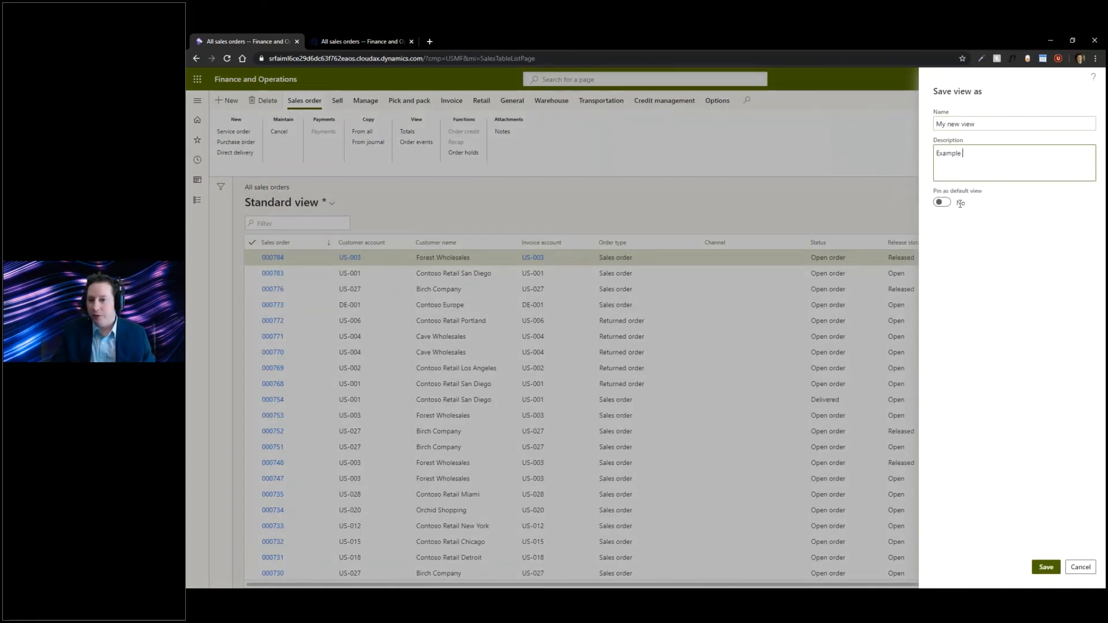
left_click(941, 202)
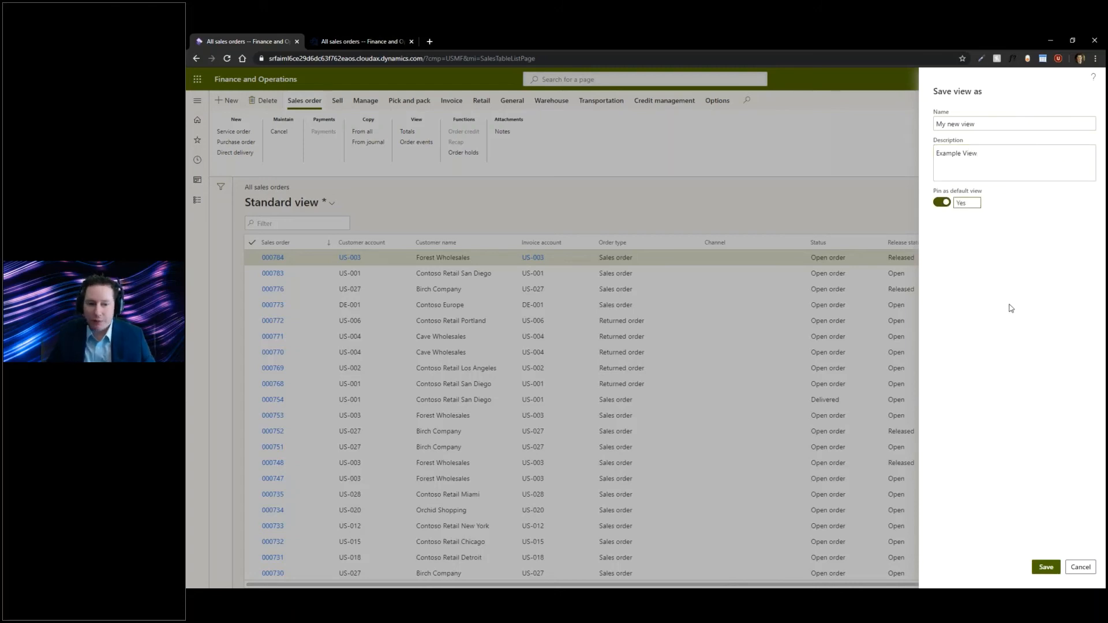
left_click(1046, 567)
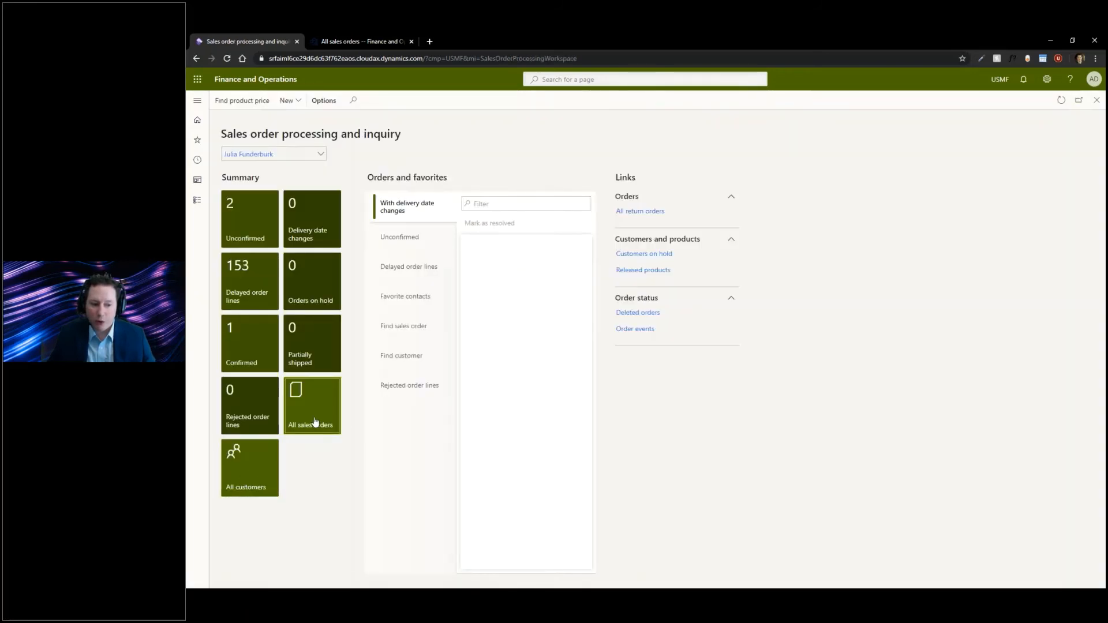
Reopen All sales orders, which loads My new view, then switch to React Grid Example.
left_click(311, 405)
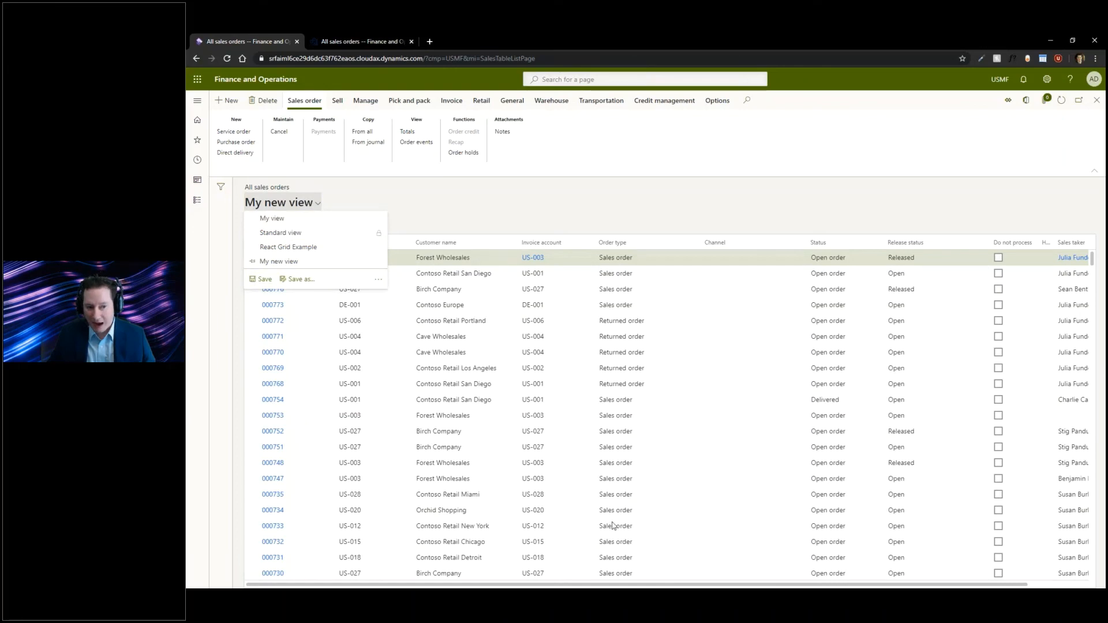
left_click(289, 246)
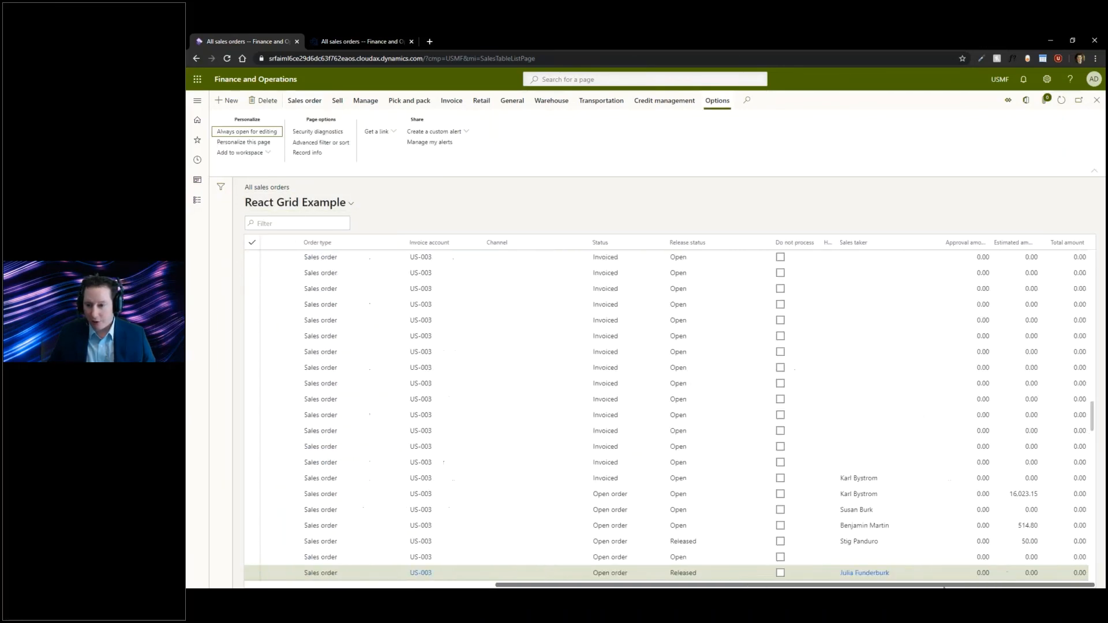